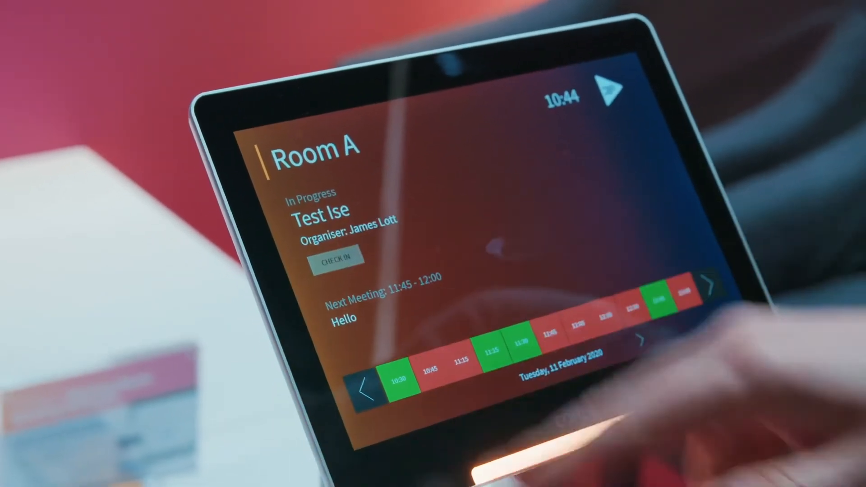
Check in to the in-progress Test Ise meeting in Room A.
left_click(336, 258)
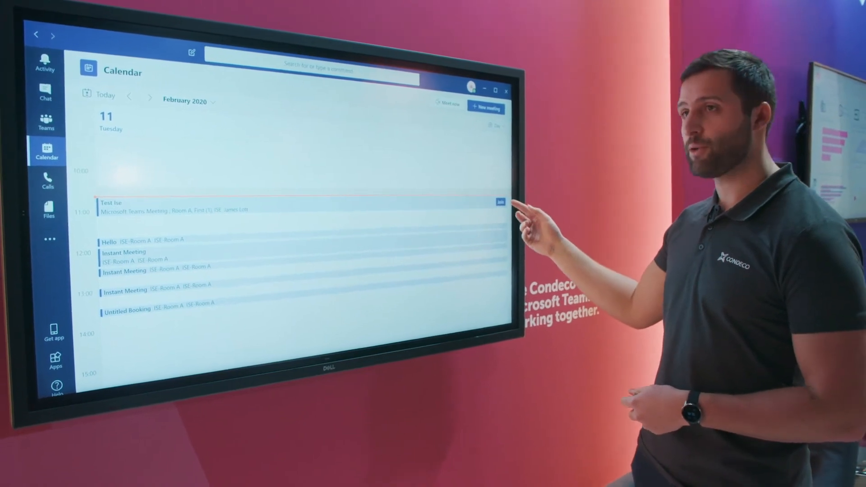
Join the Test Ise meeting from the 11 February calendar and enter the call.
left_click(500, 202)
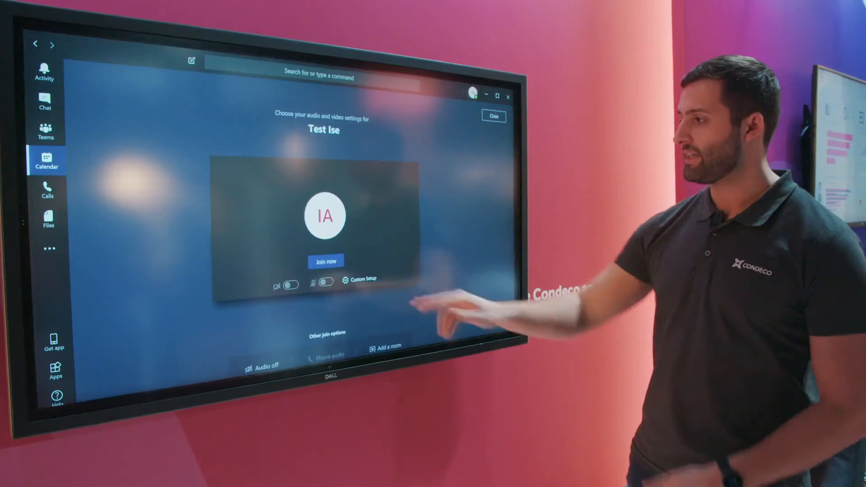
left_click(325, 261)
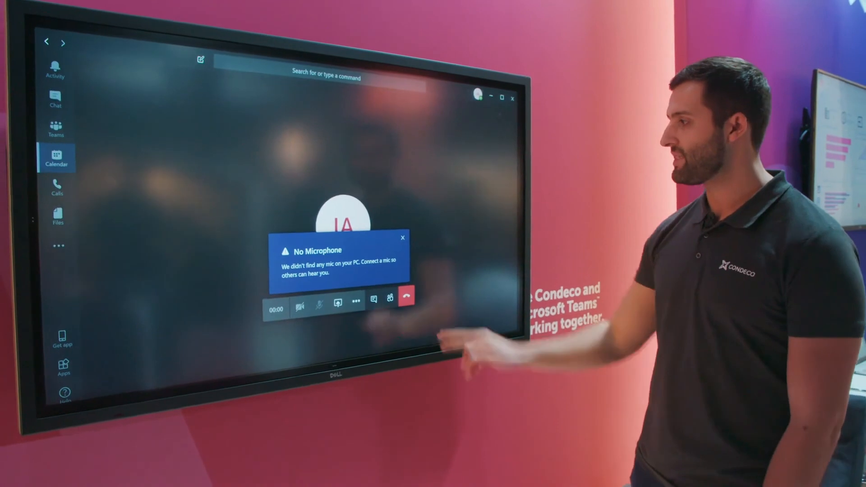